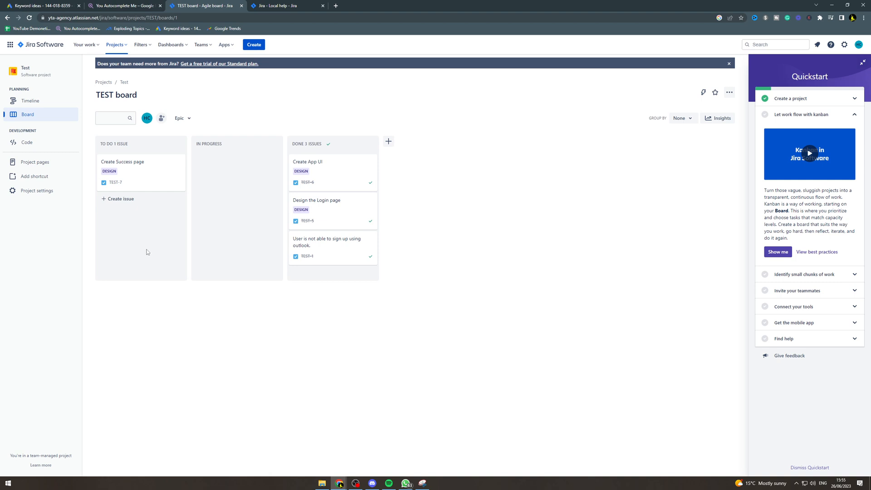
{"action": "mouse_move", "coordinate": [180, 45]}
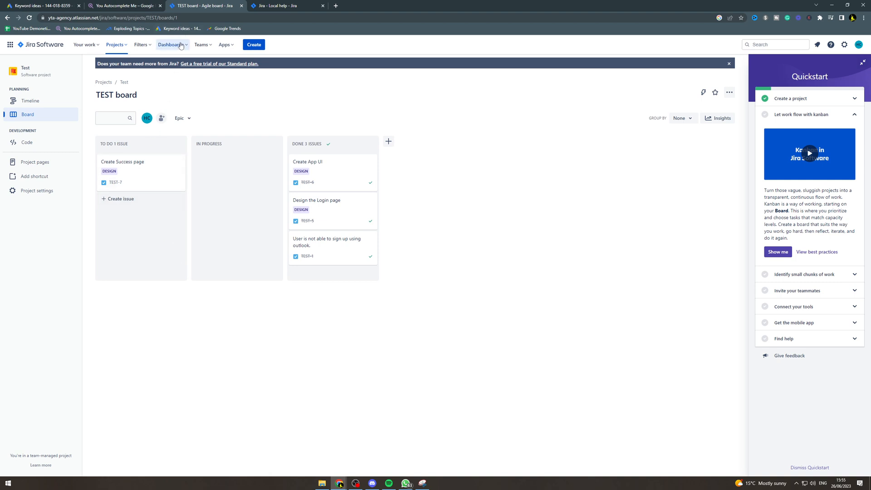
Name a new dashboard 'Tester Dash', leaving viewers and editors private
{"action": "left_click", "coordinate": [171, 45]}
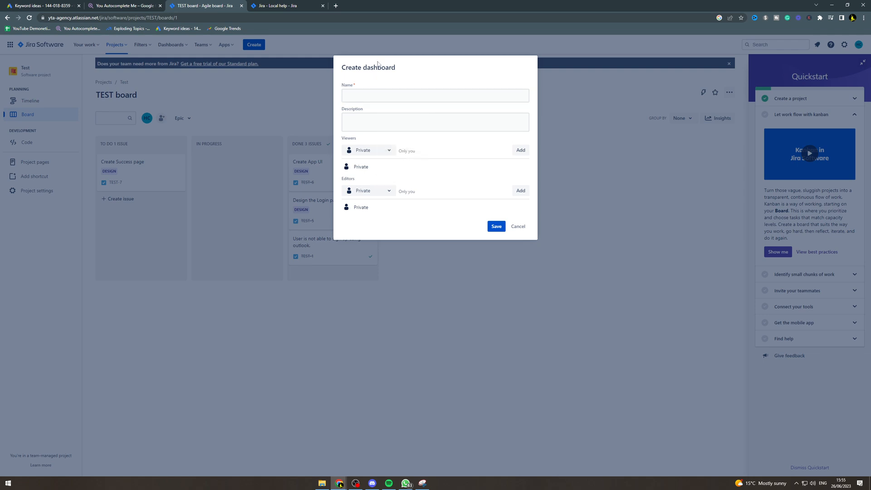
{"action": "type", "text": "te"}
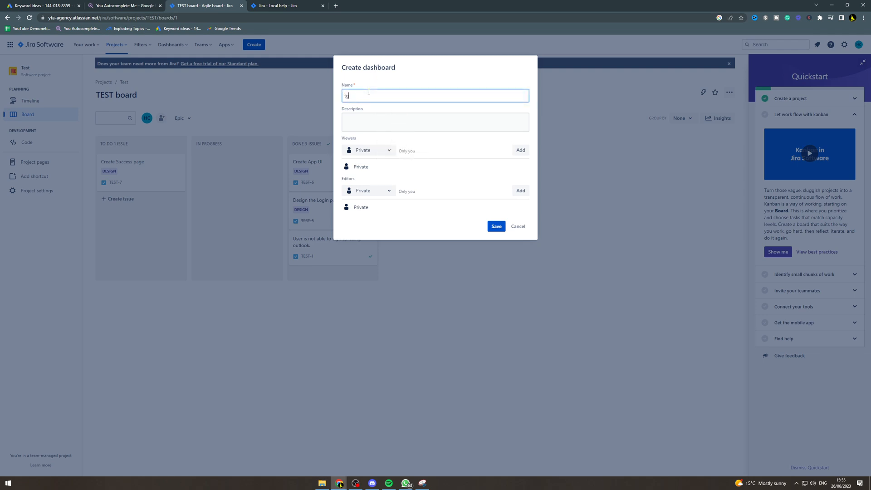
{"action": "type", "text": "ester Dash"}
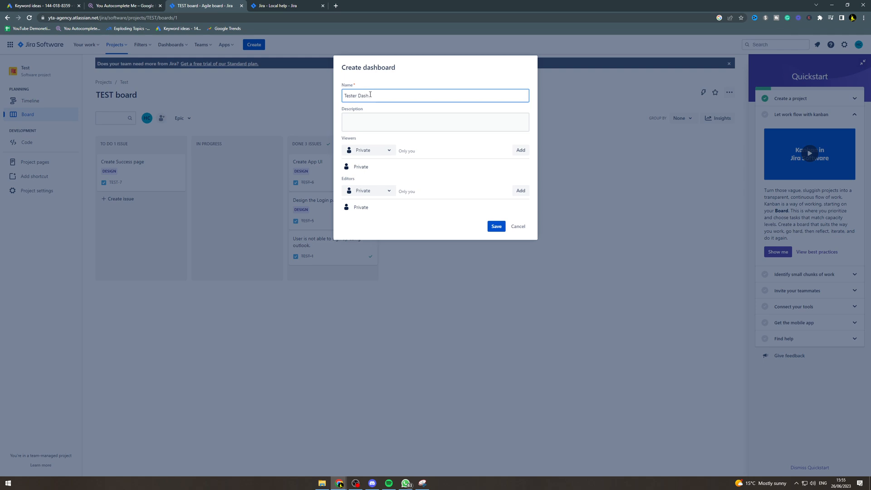
{"action": "left_click", "coordinate": [434, 122]}
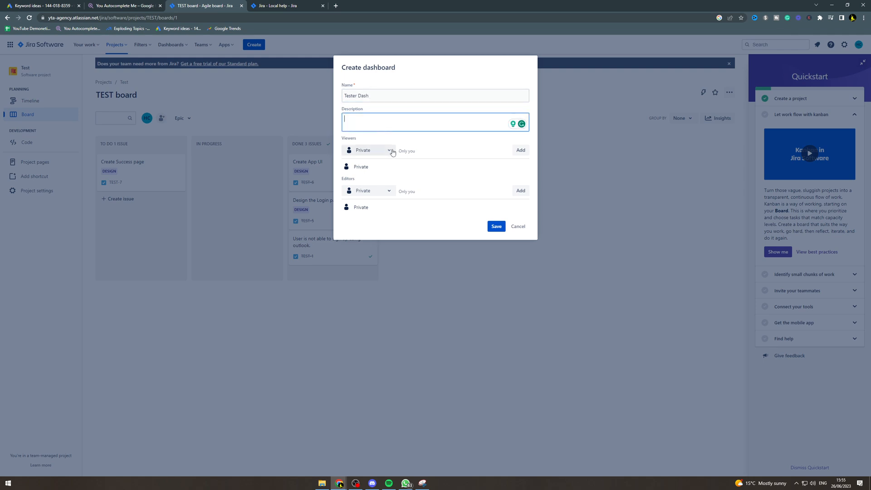
{"action": "left_click", "coordinate": [389, 150]}
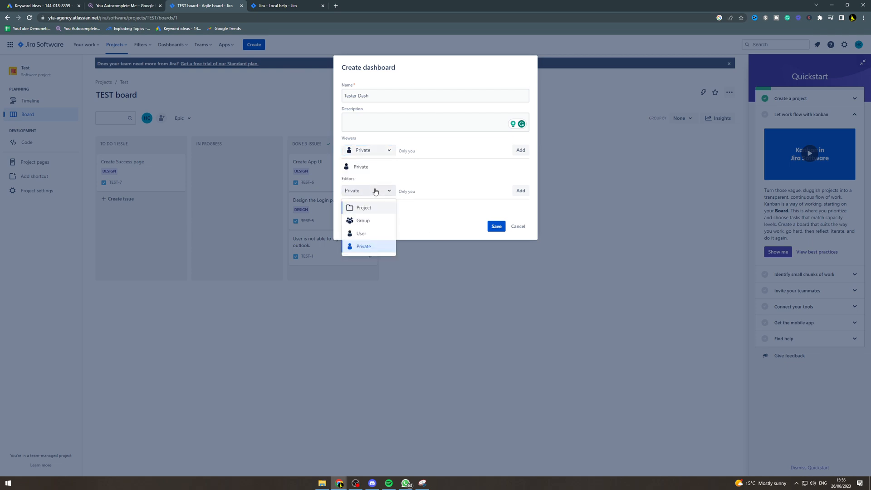
{"action": "left_click", "coordinate": [363, 246]}
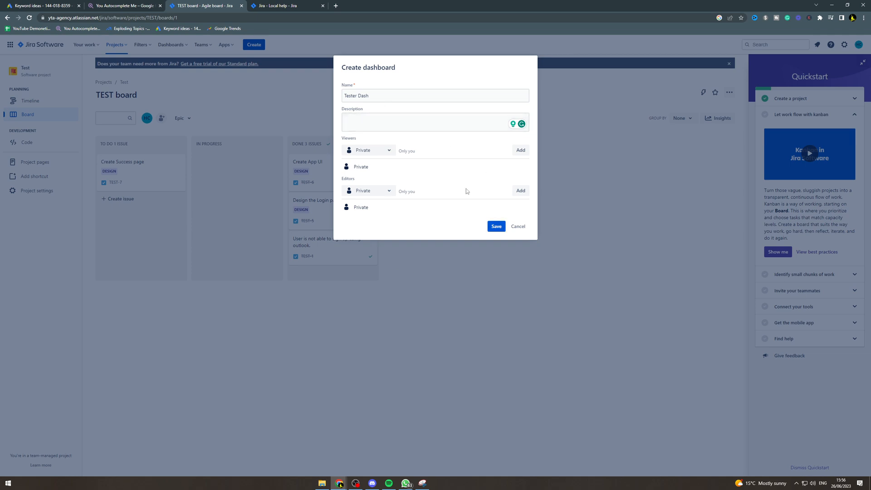
Save the Tester Dash dashboard and bring up the Add a Gadget catalogue
{"action": "left_click", "coordinate": [497, 226]}
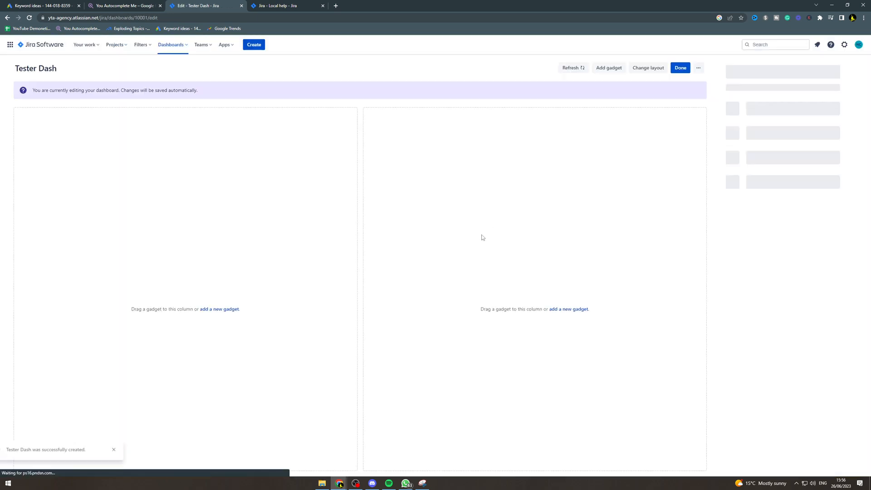
{"action": "left_click", "coordinate": [609, 67]}
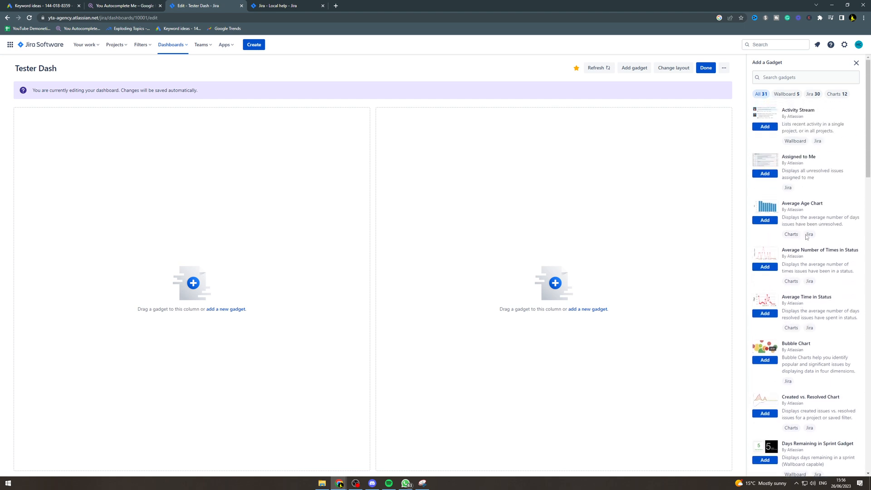
Search gadgets for 'sprint' and add the sprint gadgets, including Sprint Health
{"action": "scroll", "scroll_direction": "down", "scroll_amount": 3}
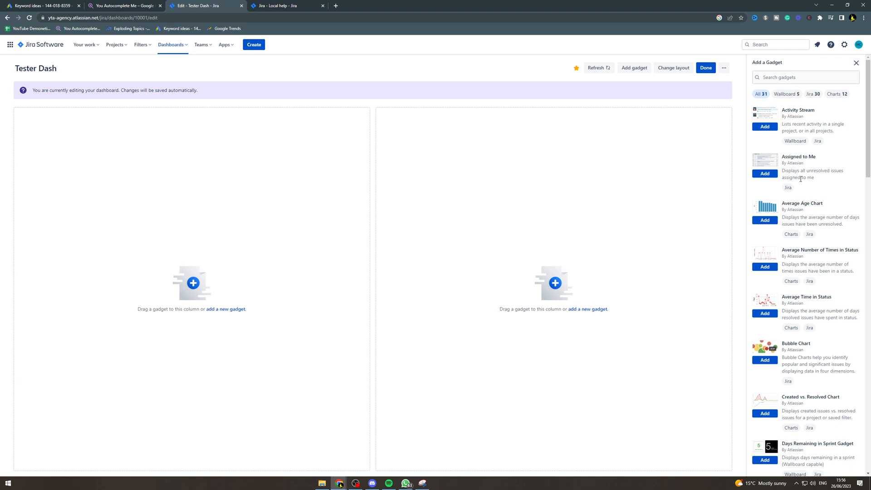
{"action": "left_click", "coordinate": [806, 78]}
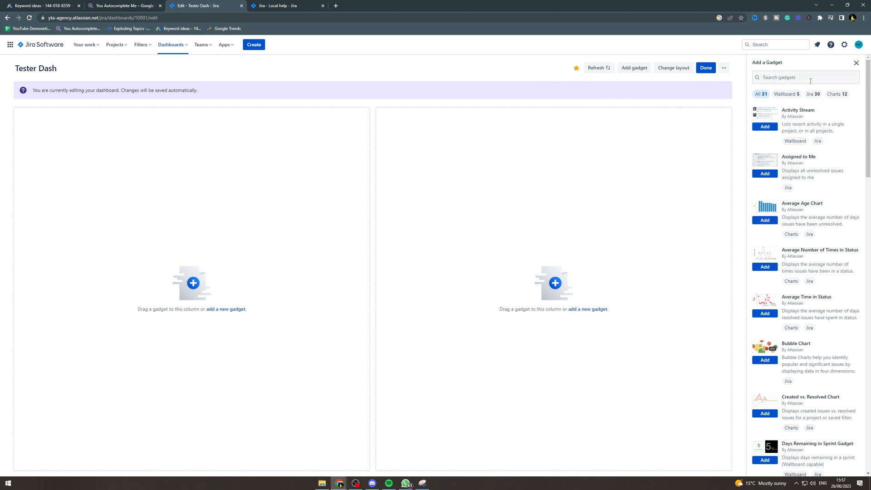
{"action": "type", "text": "sprint"}
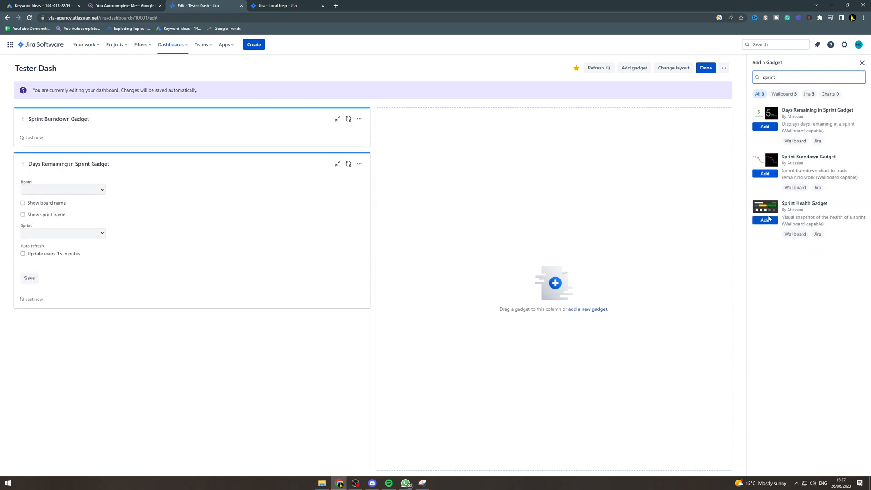
{"action": "left_click", "coordinate": [765, 220]}
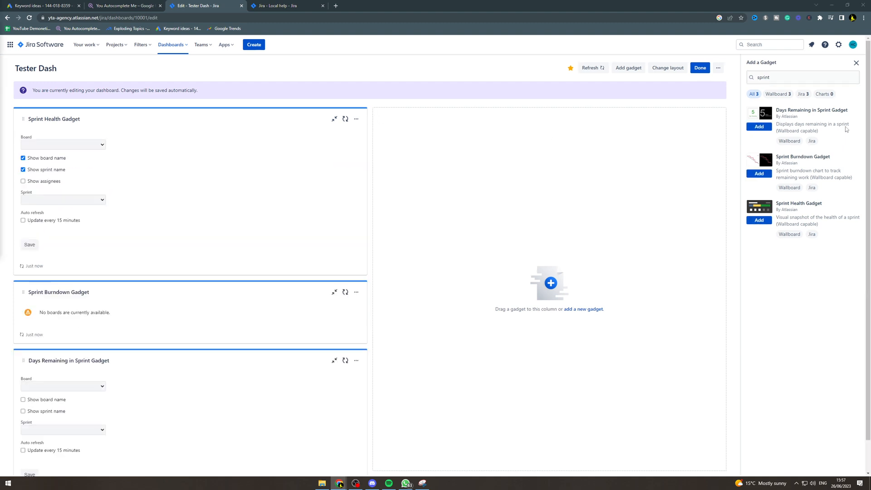
Close the gadget catalogue and drag Sprint Health into the right column
{"action": "left_click", "coordinate": [856, 63]}
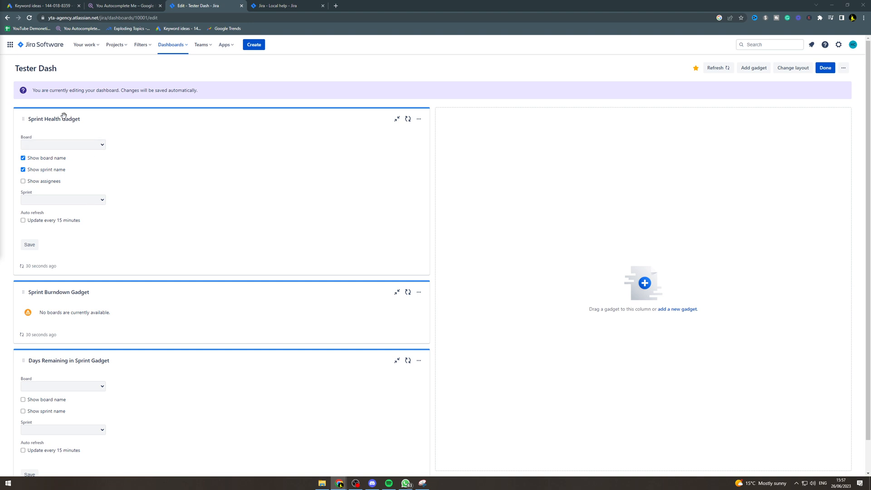
{"action": "left_click_drag", "start_coordinate": [54, 118], "coordinate": [643, 118]}
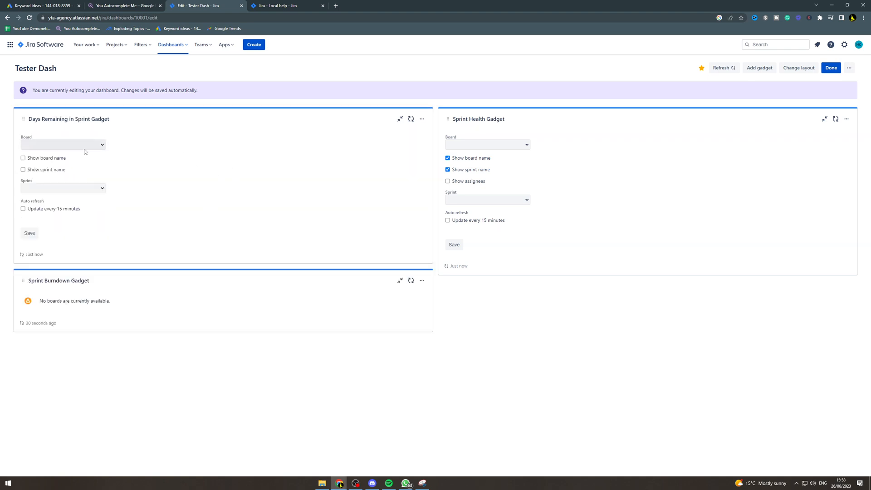
{"action": "left_click", "coordinate": [759, 67]}
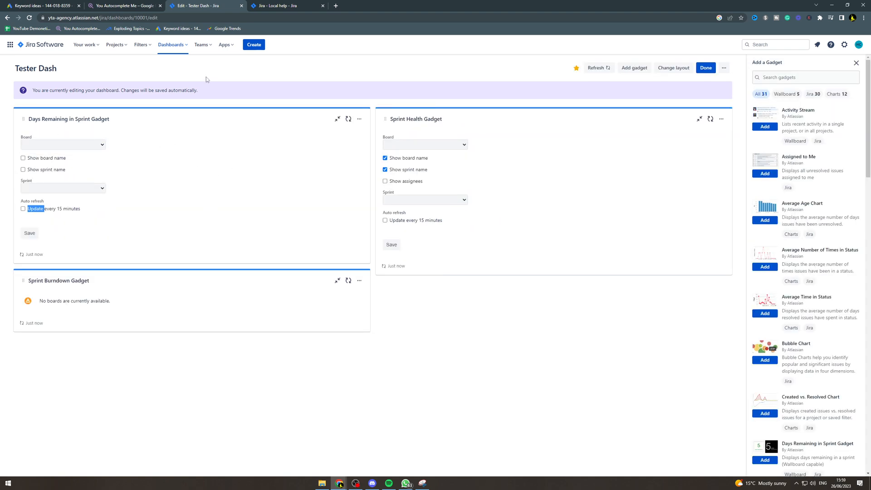
Save Days Remaining in Sprint with Show board name and 15-minute refresh enabled
{"action": "left_click", "coordinate": [62, 145]}
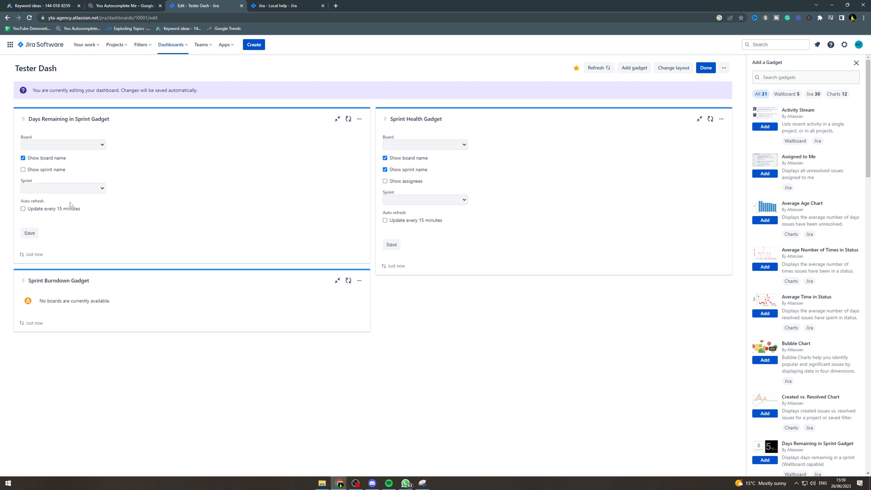
{"action": "mouse_move", "coordinate": [9, 216]}
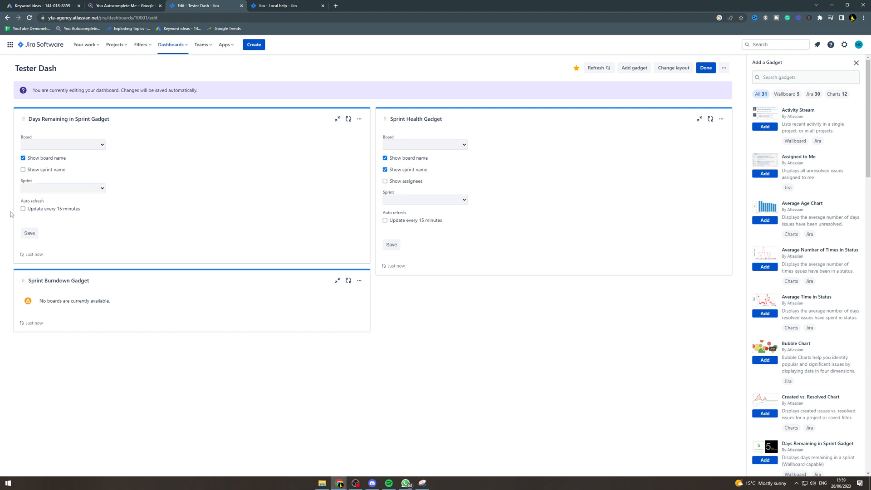
{"action": "left_click", "coordinate": [23, 209]}
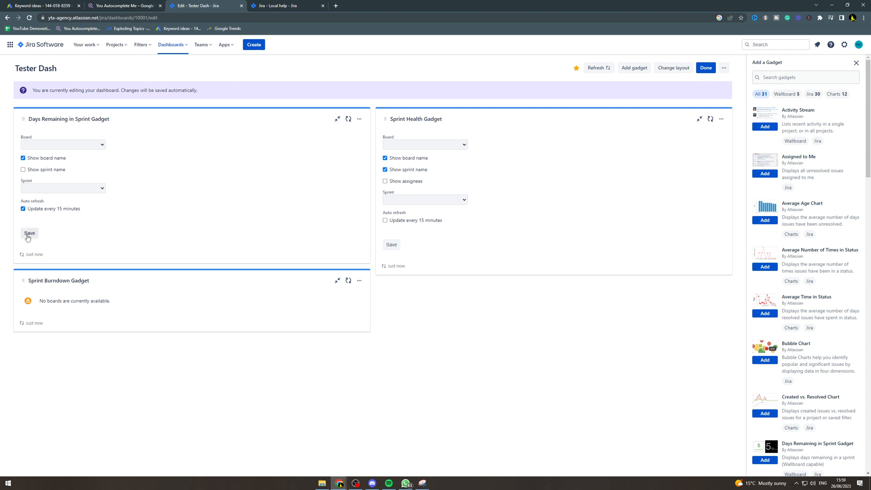
{"action": "left_click", "coordinate": [29, 233]}
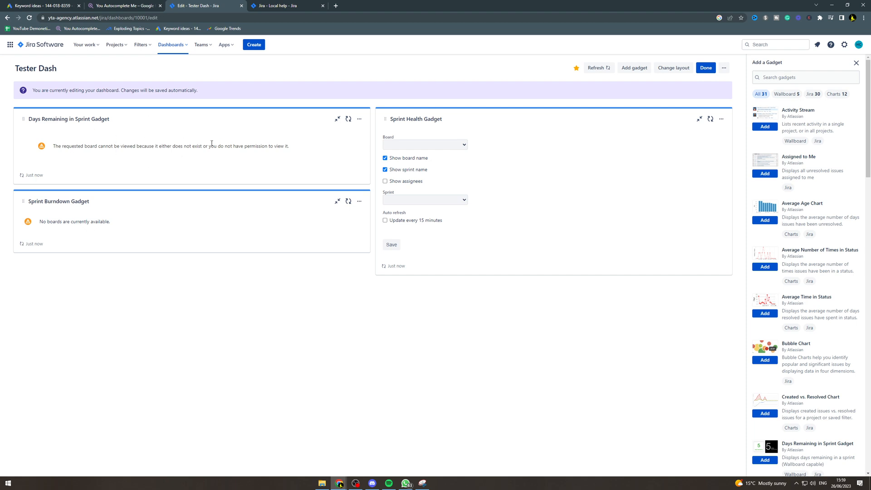
Review the Sprint Health gadget options and save its settings
{"action": "left_click", "coordinate": [441, 144]}
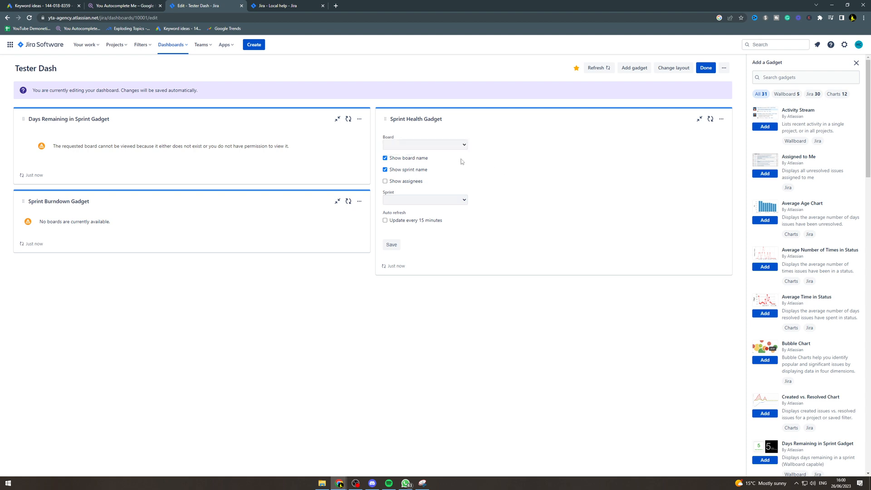
{"action": "left_click", "coordinate": [425, 199]}
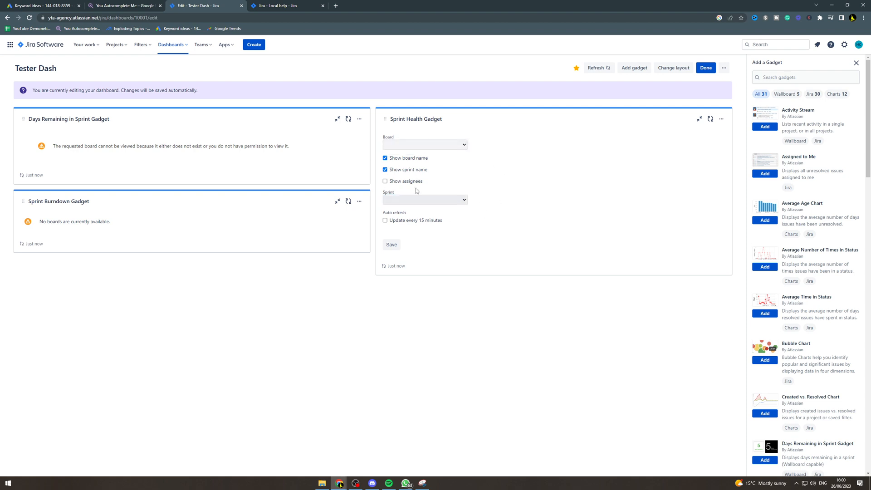
{"action": "mouse_move", "coordinate": [436, 204]}
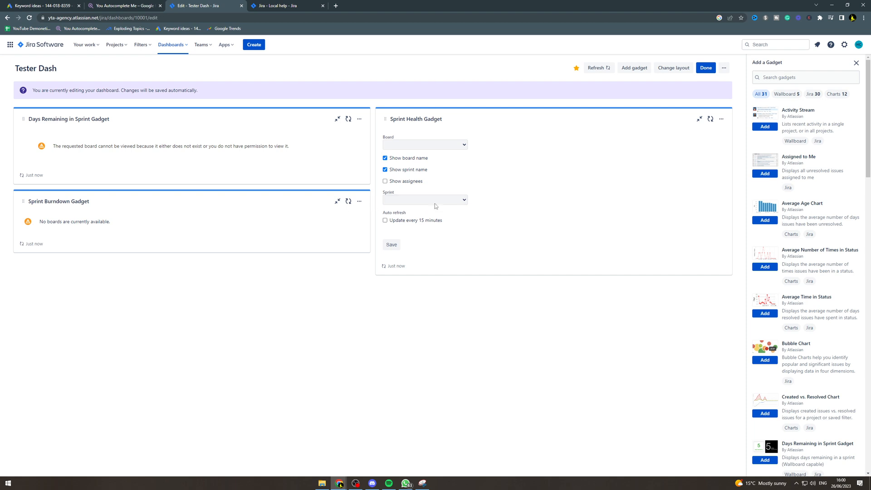
{"action": "mouse_move", "coordinate": [403, 243]}
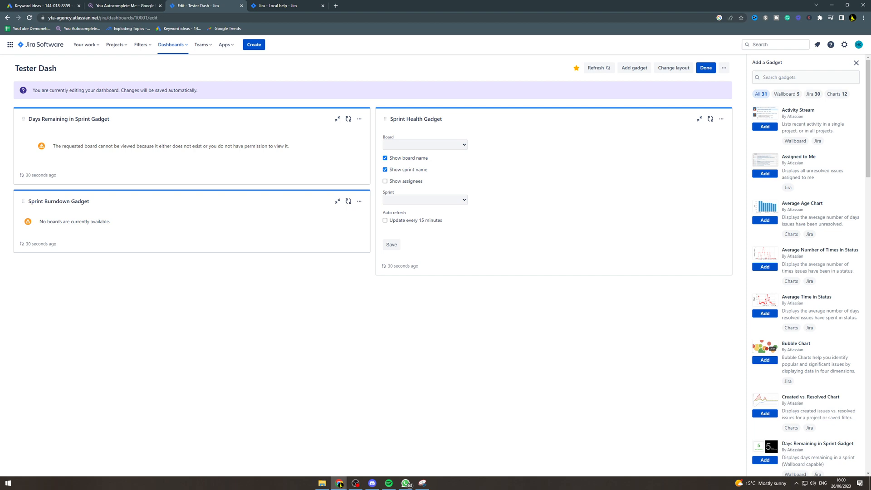
{"action": "left_click", "coordinate": [392, 244]}
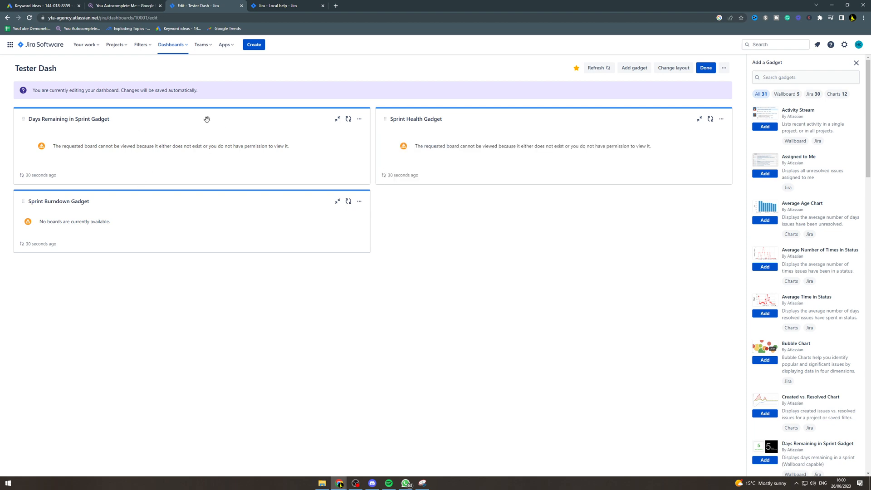
{"action": "mouse_move", "coordinate": [169, 158]}
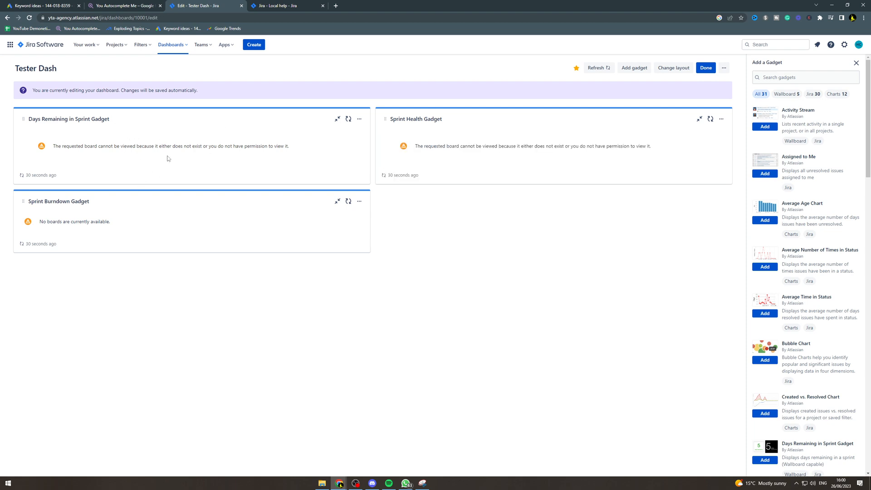
{"action": "mouse_move", "coordinate": [452, 153]}
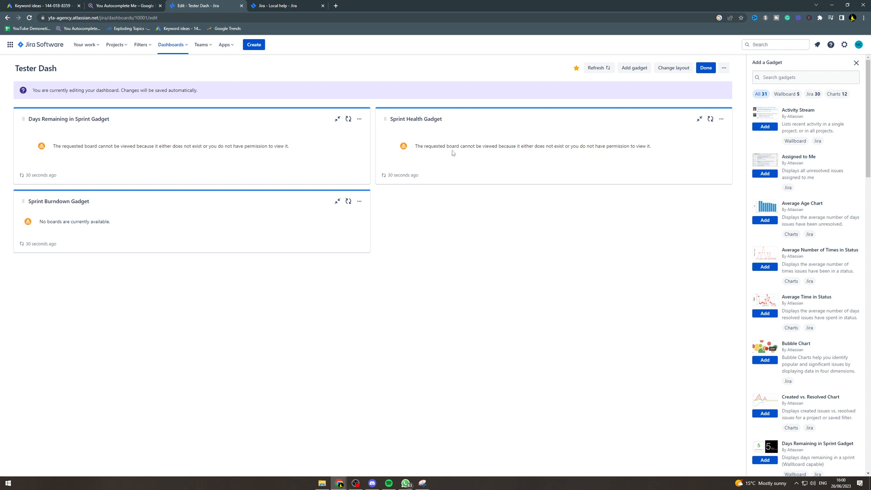
{"action": "mouse_move", "coordinate": [447, 143]}
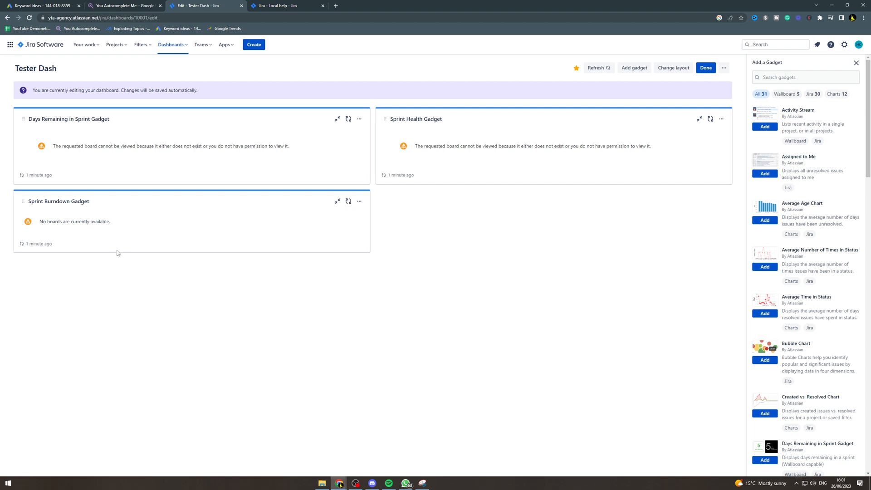
{"action": "mouse_move", "coordinate": [24, 201]}
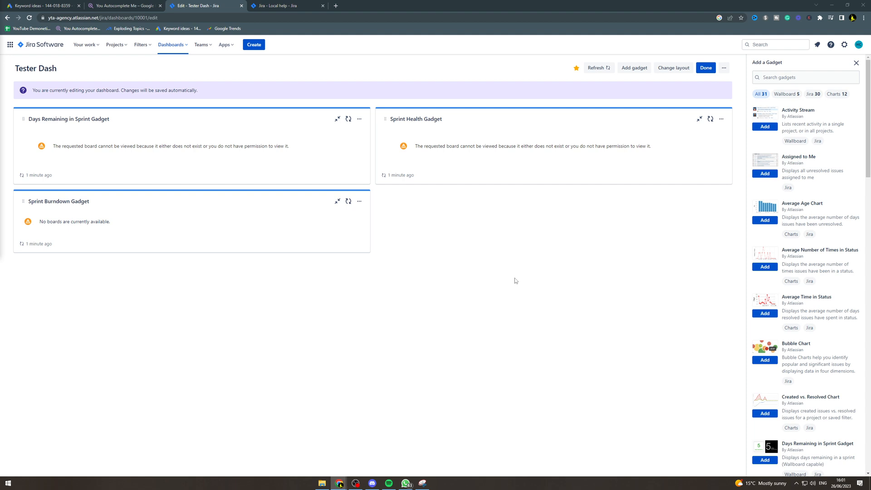
Try the layout options and settle on narrow-left, wide-right two columns
{"action": "left_click", "coordinate": [674, 68]}
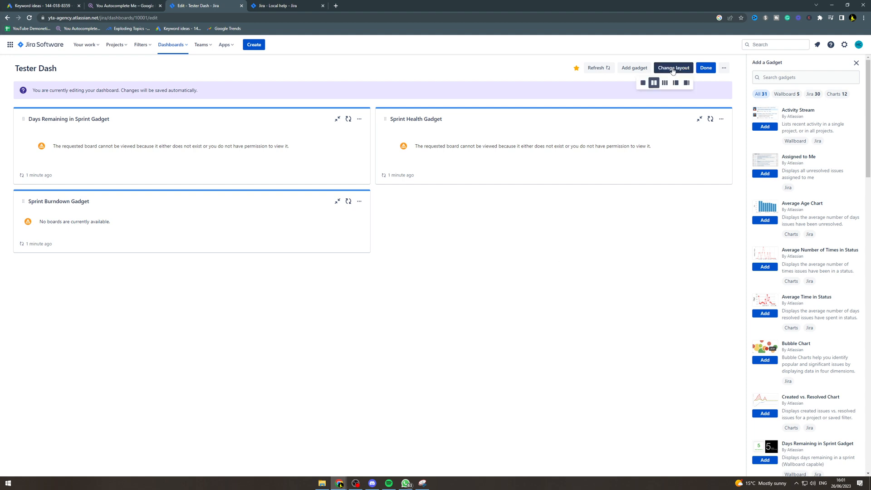
{"action": "left_click", "coordinate": [675, 83]}
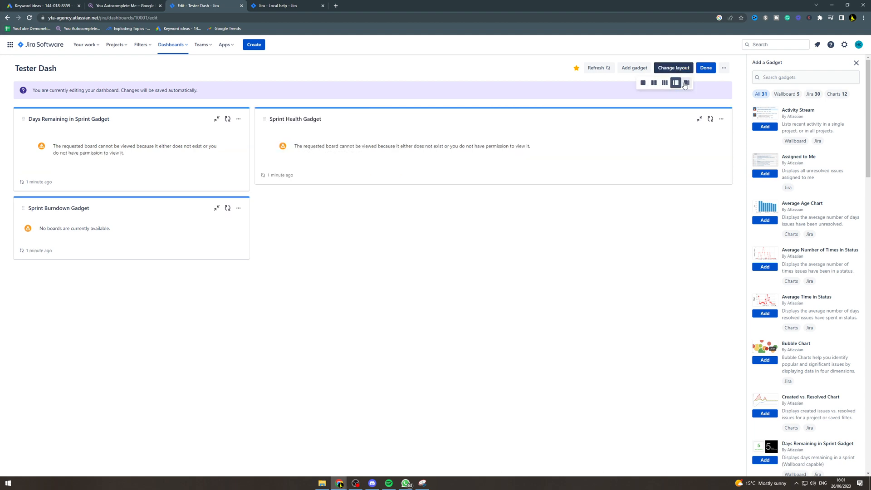
{"action": "left_click", "coordinate": [643, 83]}
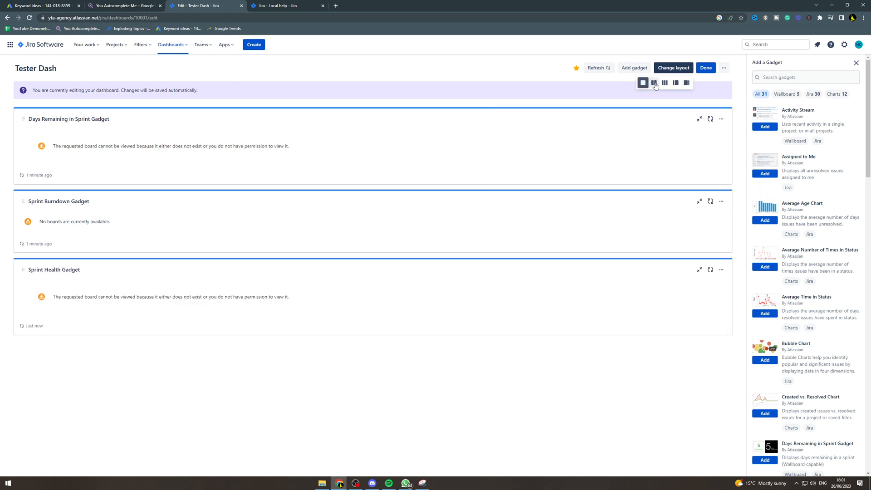
{"action": "left_click", "coordinate": [654, 83]}
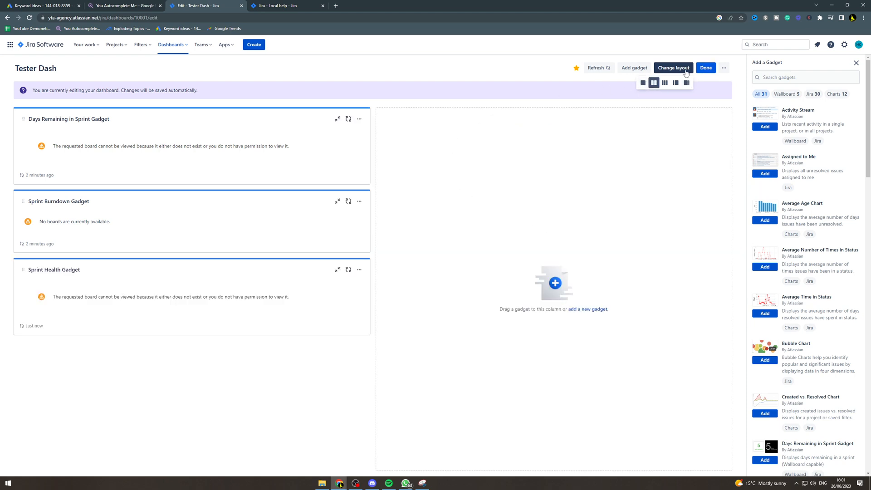
{"action": "left_click", "coordinate": [654, 83]}
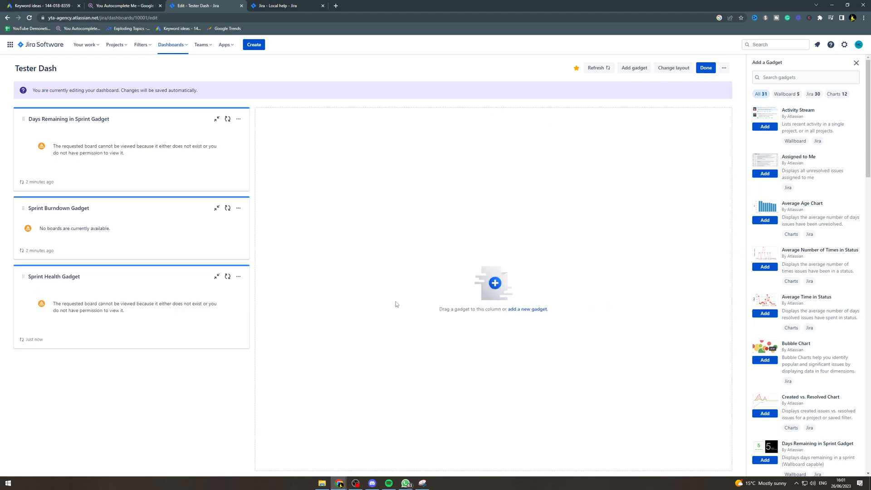
{"action": "mouse_move", "coordinate": [309, 89]}
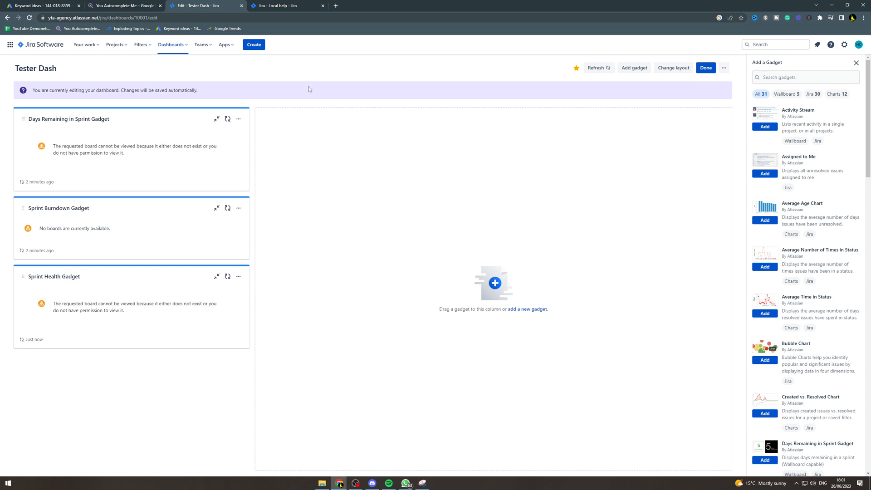
Go to Advanced issue search from the Filters menu
{"action": "left_click", "coordinate": [144, 44]}
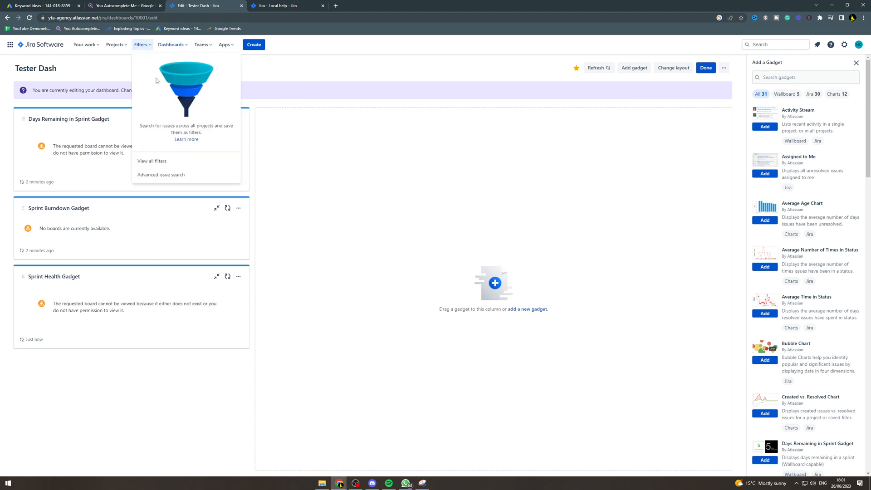
{"action": "mouse_move", "coordinate": [220, 178]}
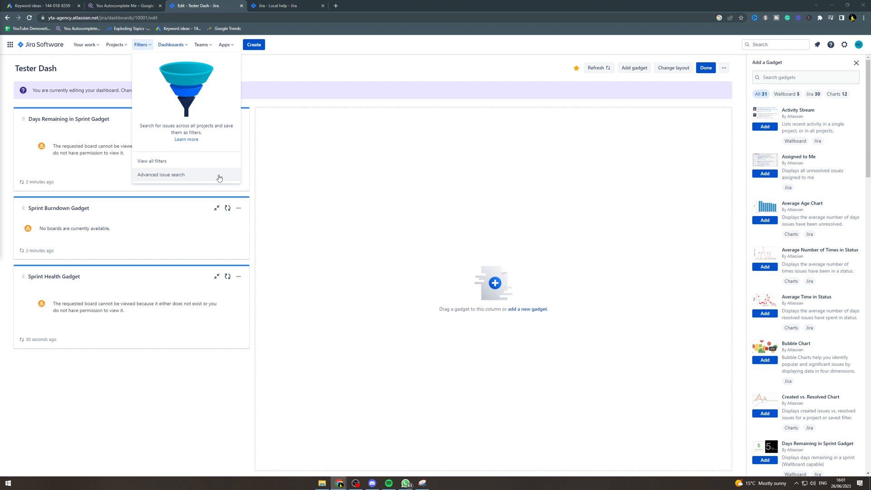
{"action": "left_click", "coordinate": [161, 175]}
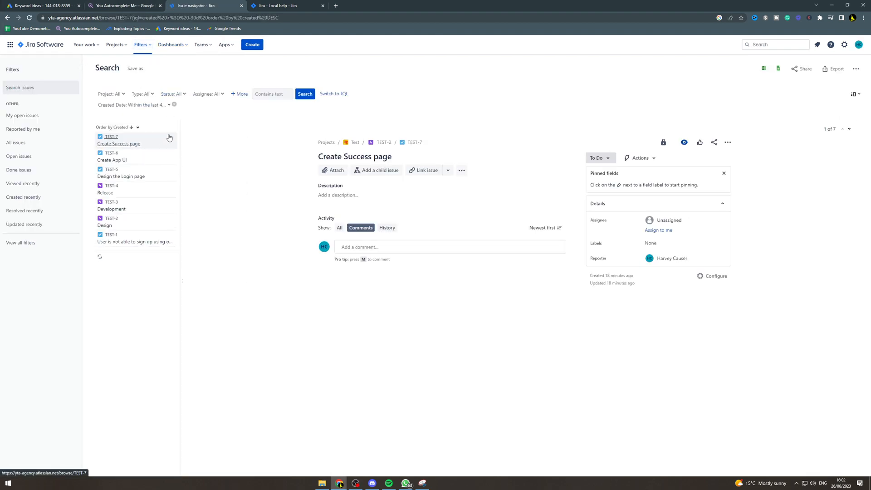
Explore the Type, Assignee and More criteria issue filter dropdowns
{"action": "left_click", "coordinate": [272, 94]}
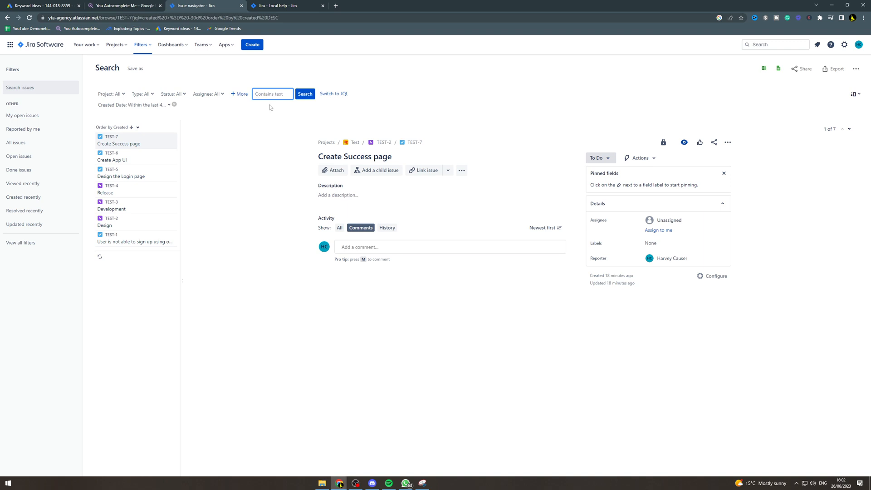
{"action": "mouse_move", "coordinate": [234, 102]}
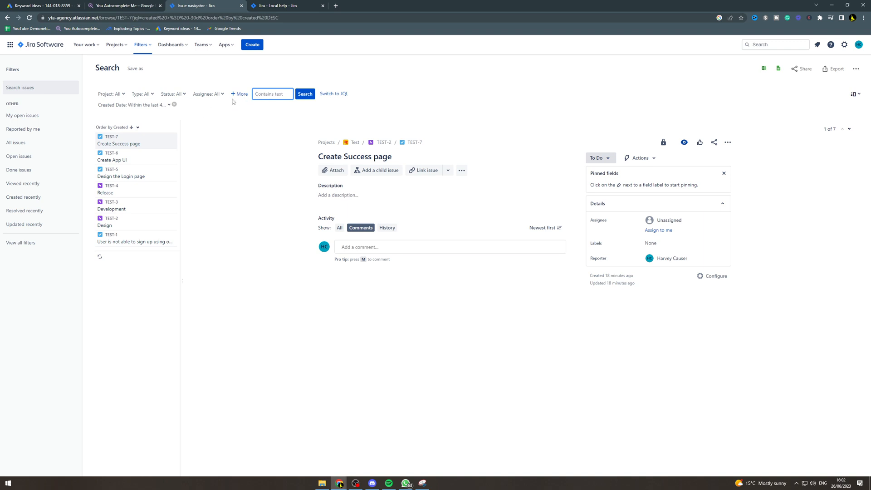
{"action": "left_click", "coordinate": [142, 94]}
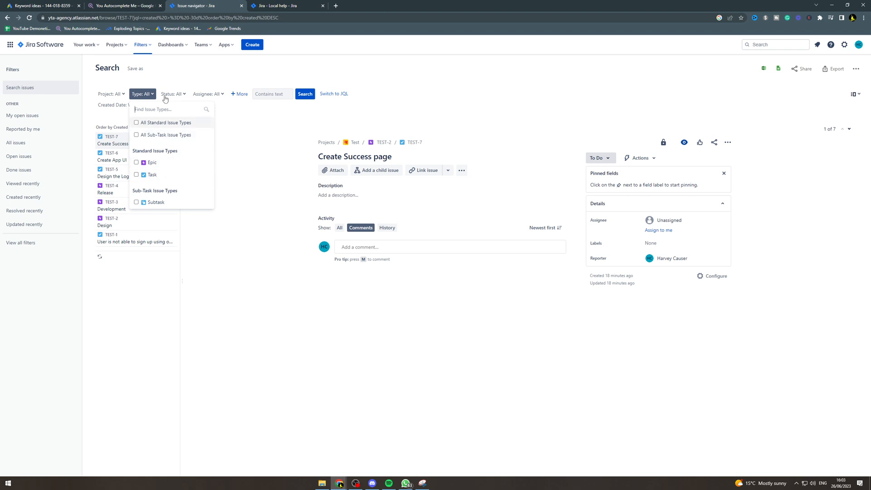
{"action": "left_click", "coordinate": [208, 94]}
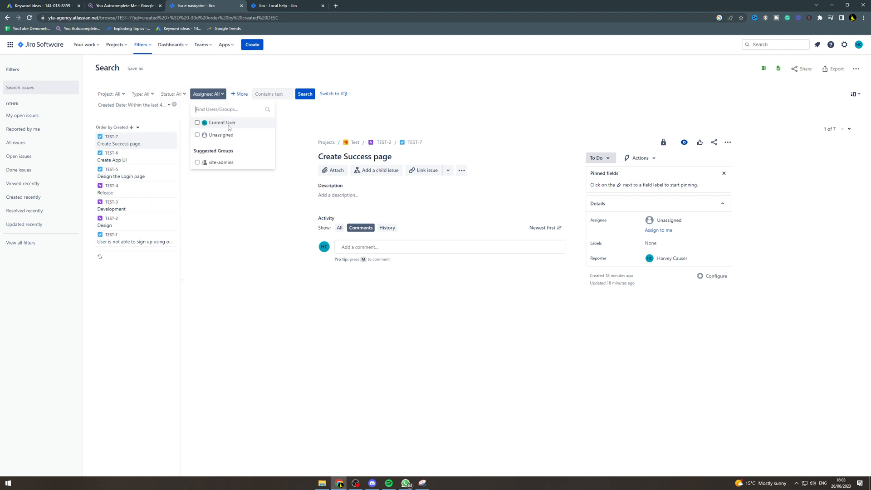
{"action": "left_click", "coordinate": [239, 94]}
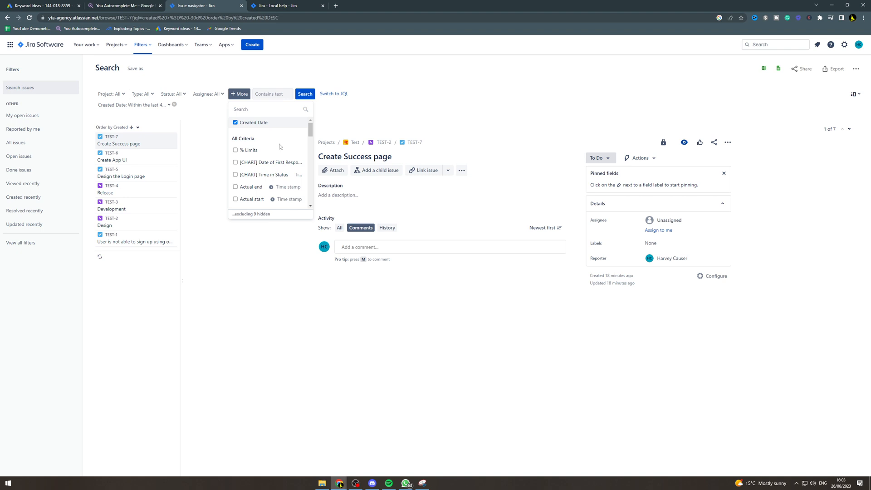
{"action": "scroll", "scroll_direction": "down", "scroll_amount": 3}
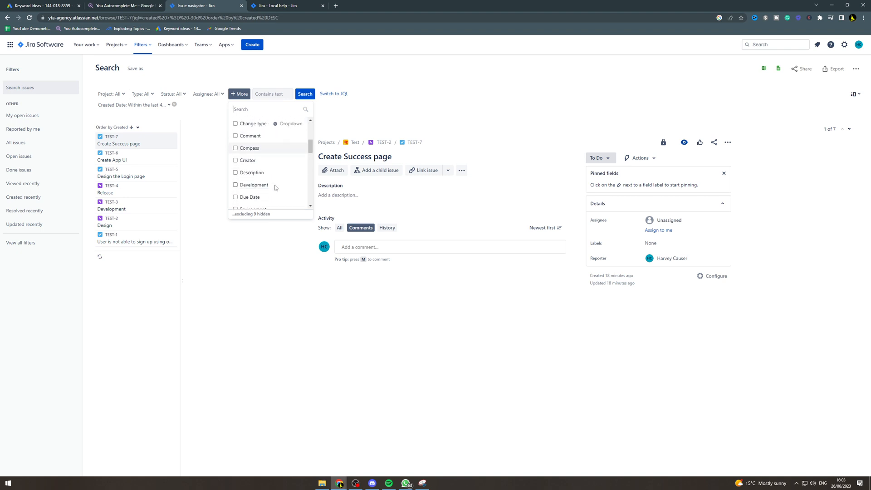
Search issue text for 'user', then return to the Tester Dash dashboard
{"action": "left_click", "coordinate": [272, 94]}
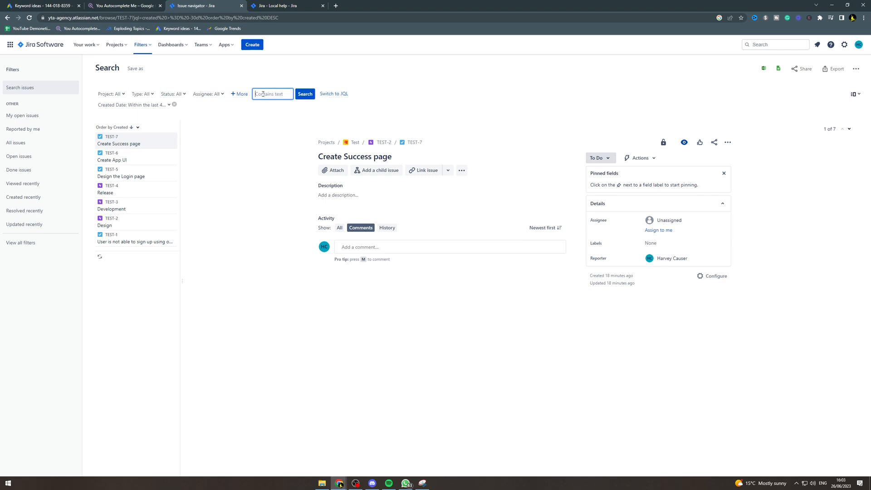
{"action": "type", "text": "user"}
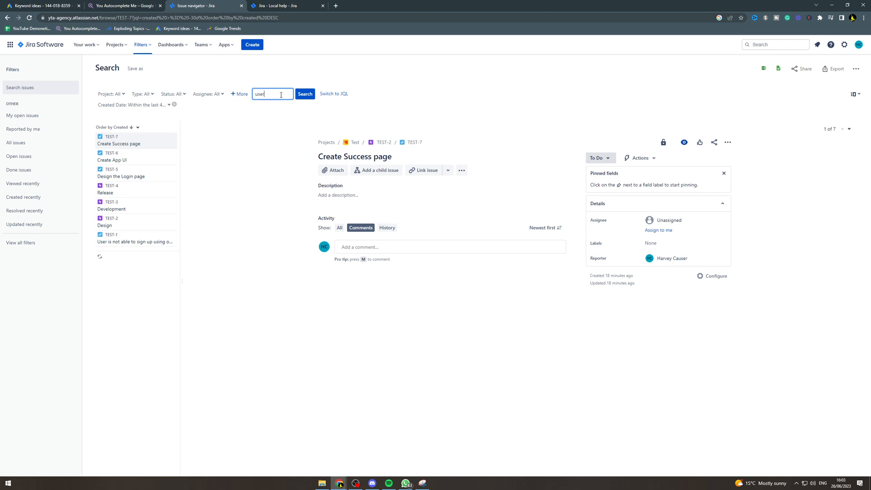
{"action": "left_click", "coordinate": [305, 94]}
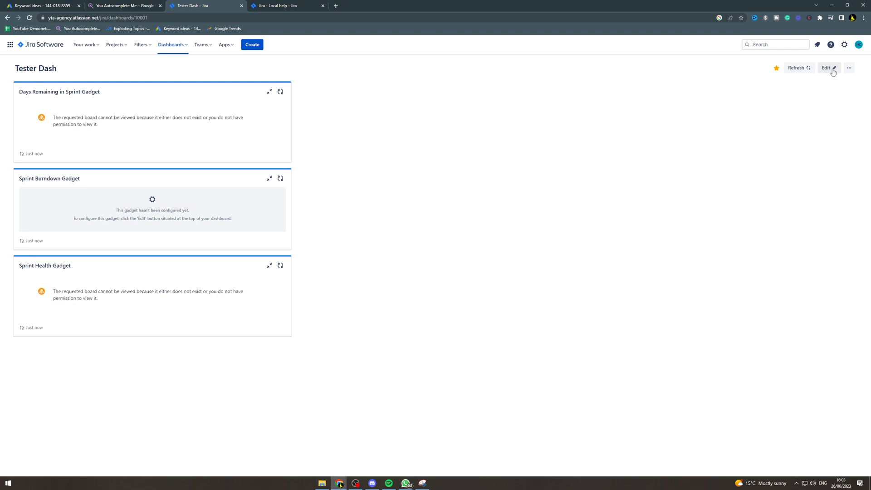
Edit Tester Dash, search gadgets for 'pie' and add Pie Chart
{"action": "left_click", "coordinate": [828, 68]}
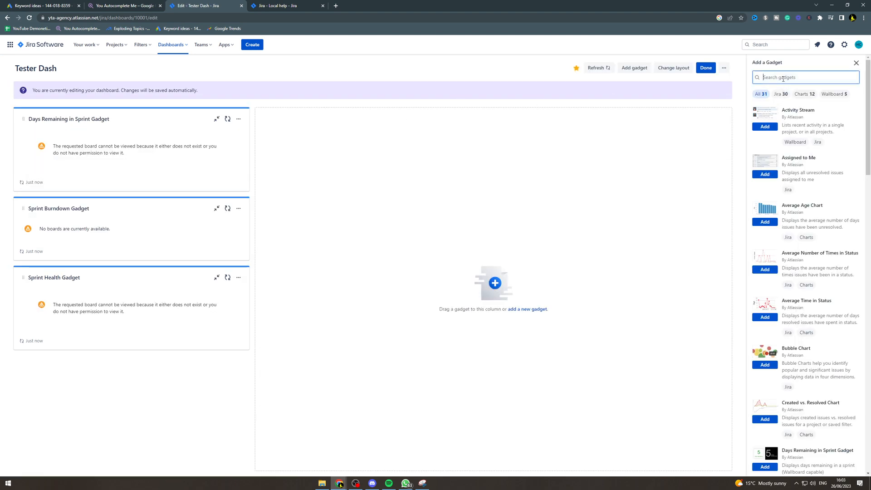
{"action": "type", "text": "pie"}
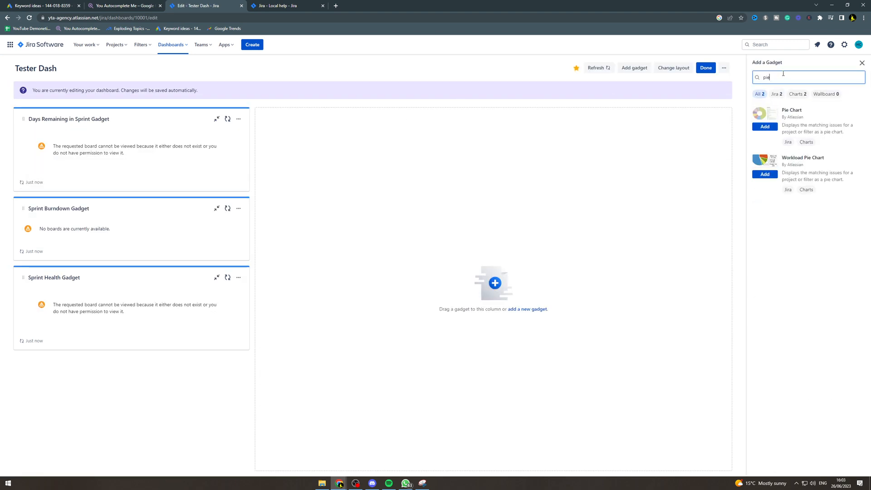
{"action": "left_click", "coordinate": [765, 126]}
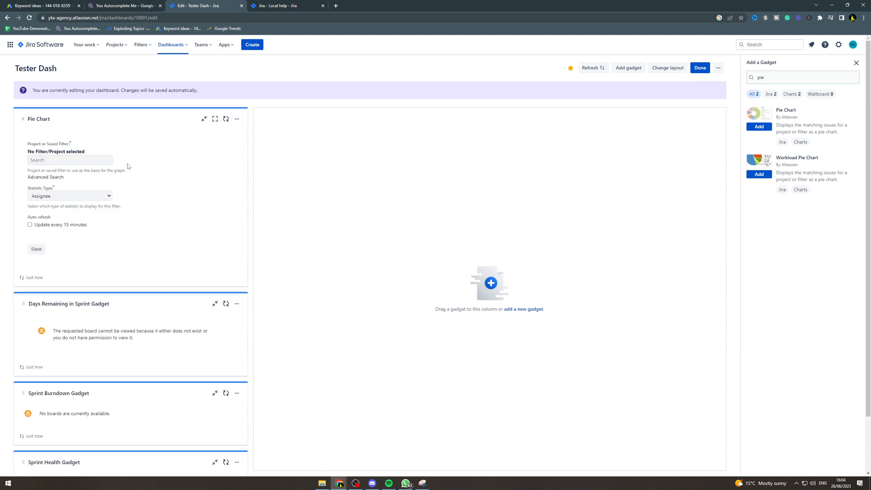
Turn off the Pie Chart gadget's 15-minute auto refresh and save with no project or filter
{"action": "left_click", "coordinate": [69, 160]}
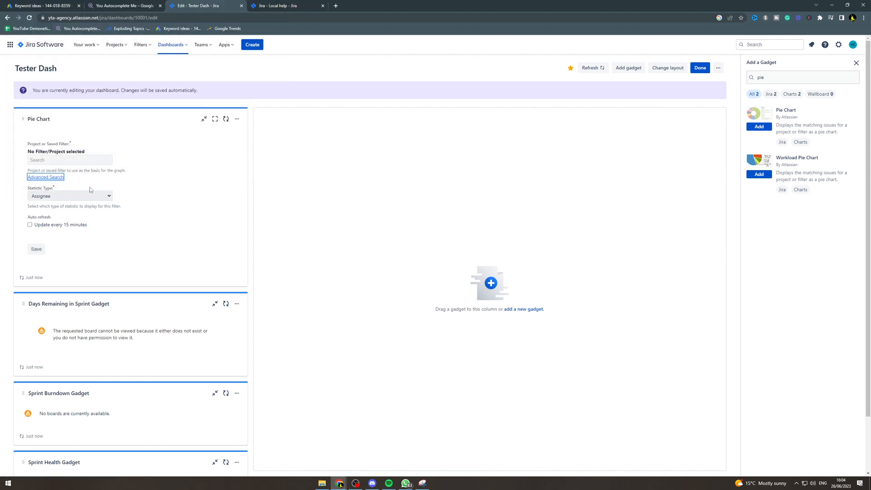
{"action": "left_click", "coordinate": [69, 195]}
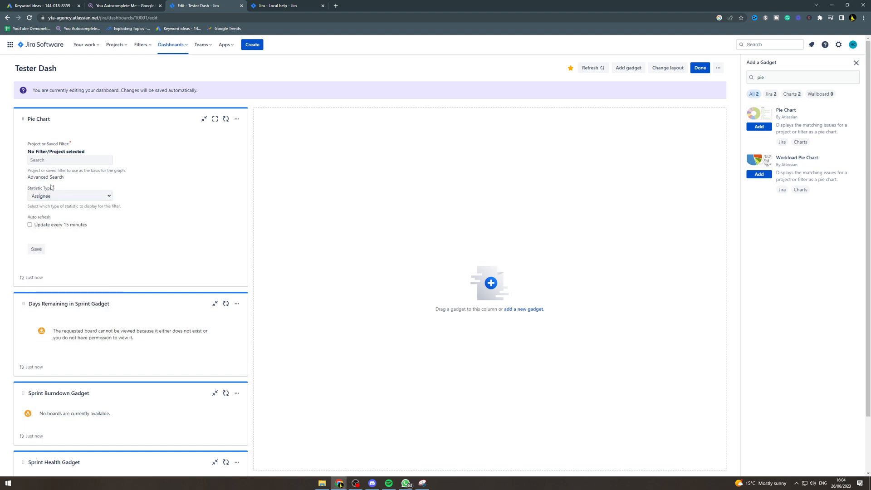
{"action": "mouse_move", "coordinate": [81, 217]}
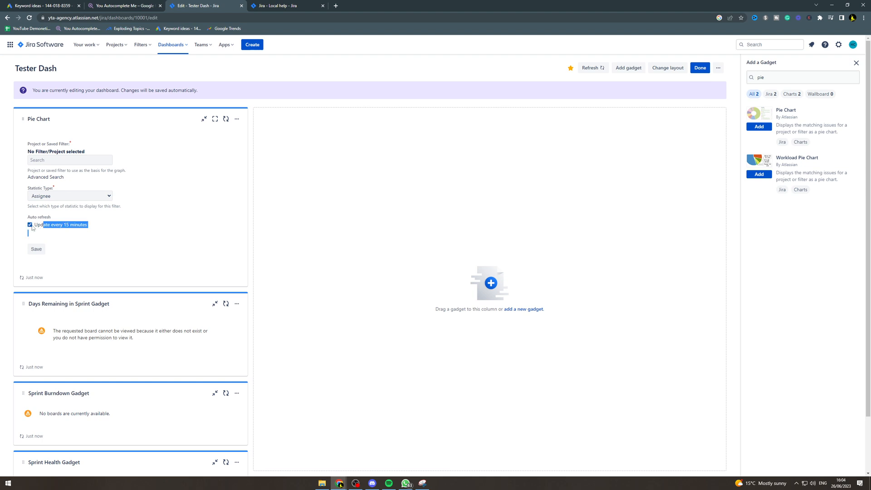
{"action": "left_click", "coordinate": [26, 225]}
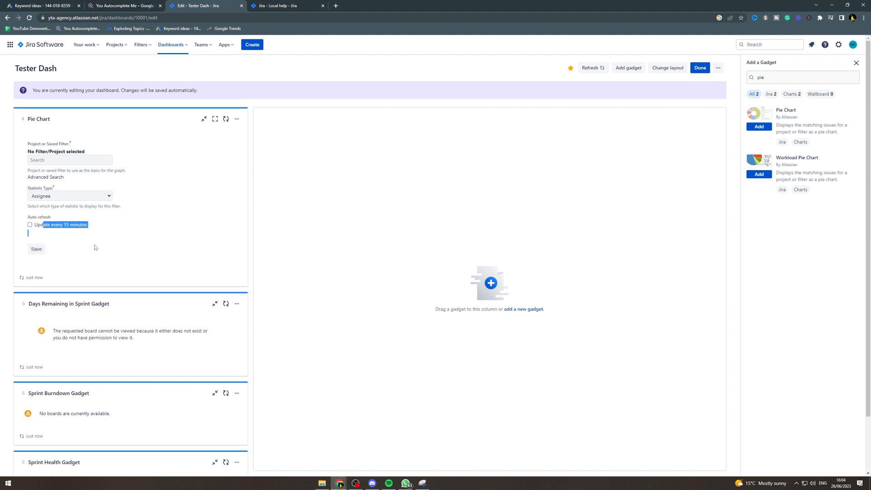
{"action": "left_click", "coordinate": [36, 249]}
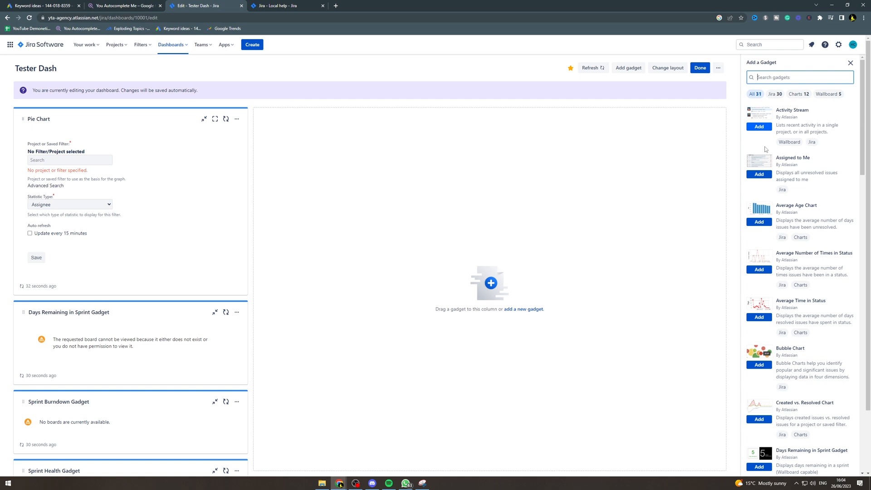
{"action": "scroll", "scroll_direction": "down", "scroll_amount": 3}
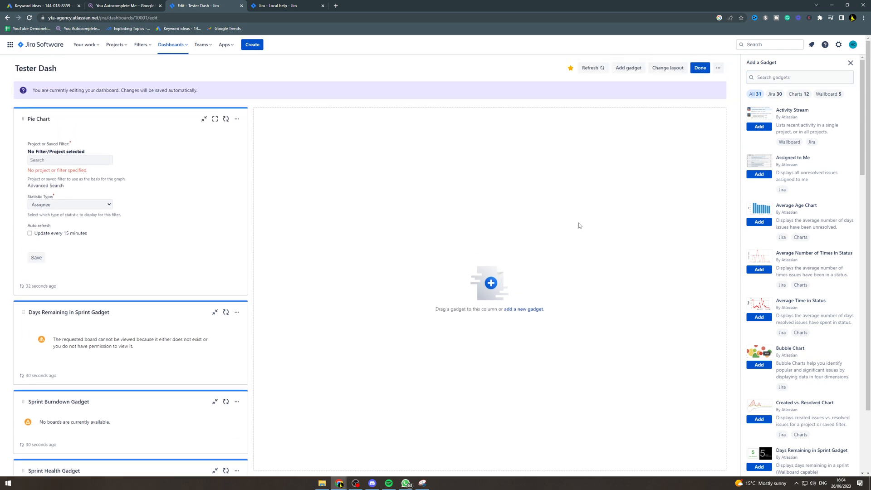
{"action": "scroll", "scroll_direction": "down", "scroll_amount": 3}
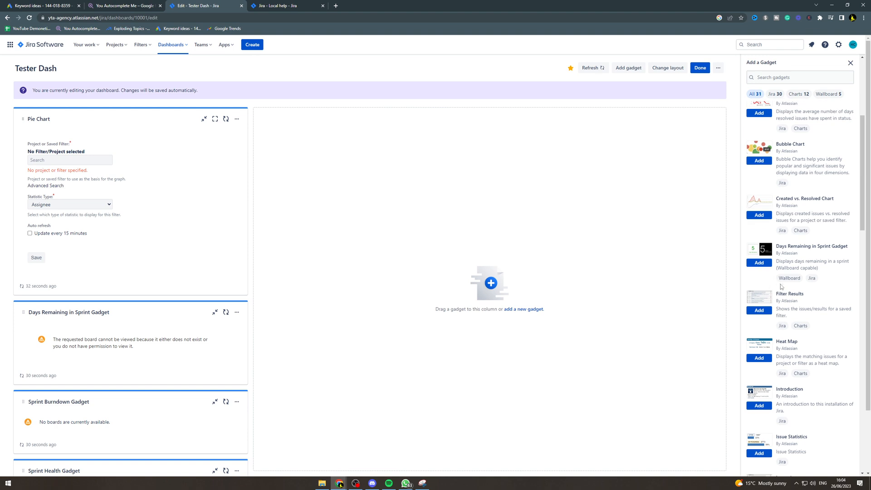
{"action": "scroll", "scroll_direction": "down", "scroll_amount": 3}
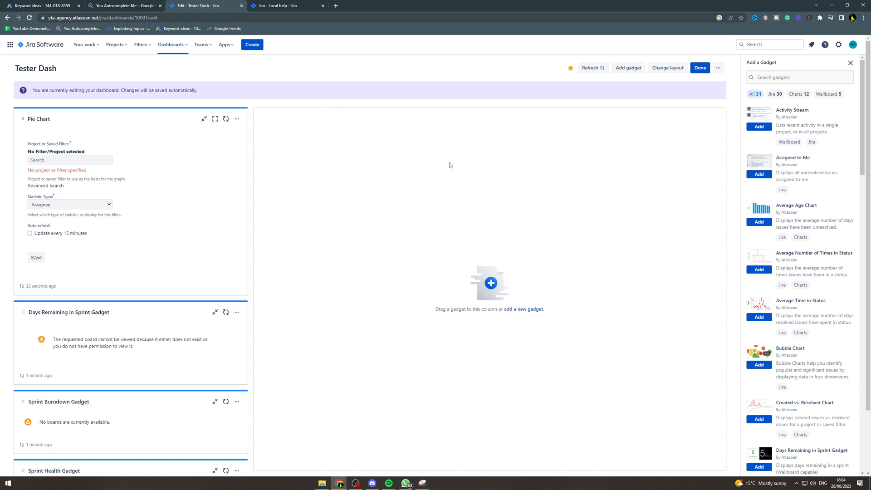
{"action": "mouse_move", "coordinate": [345, 172]}
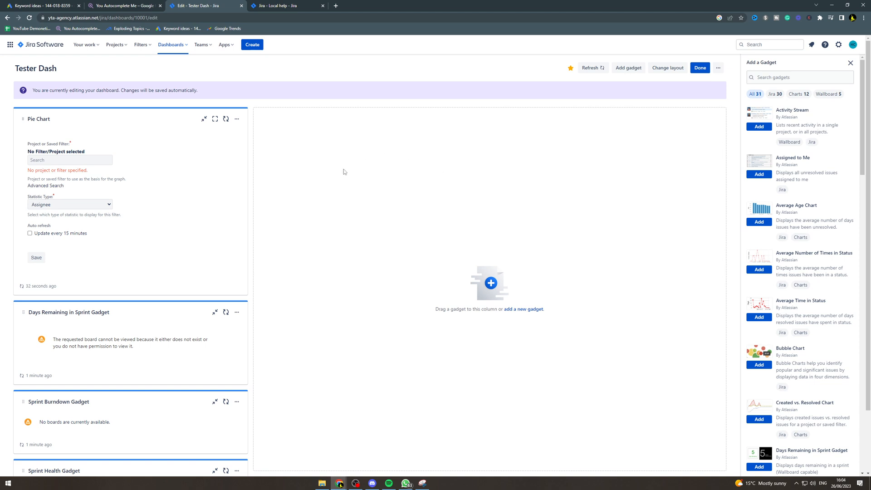